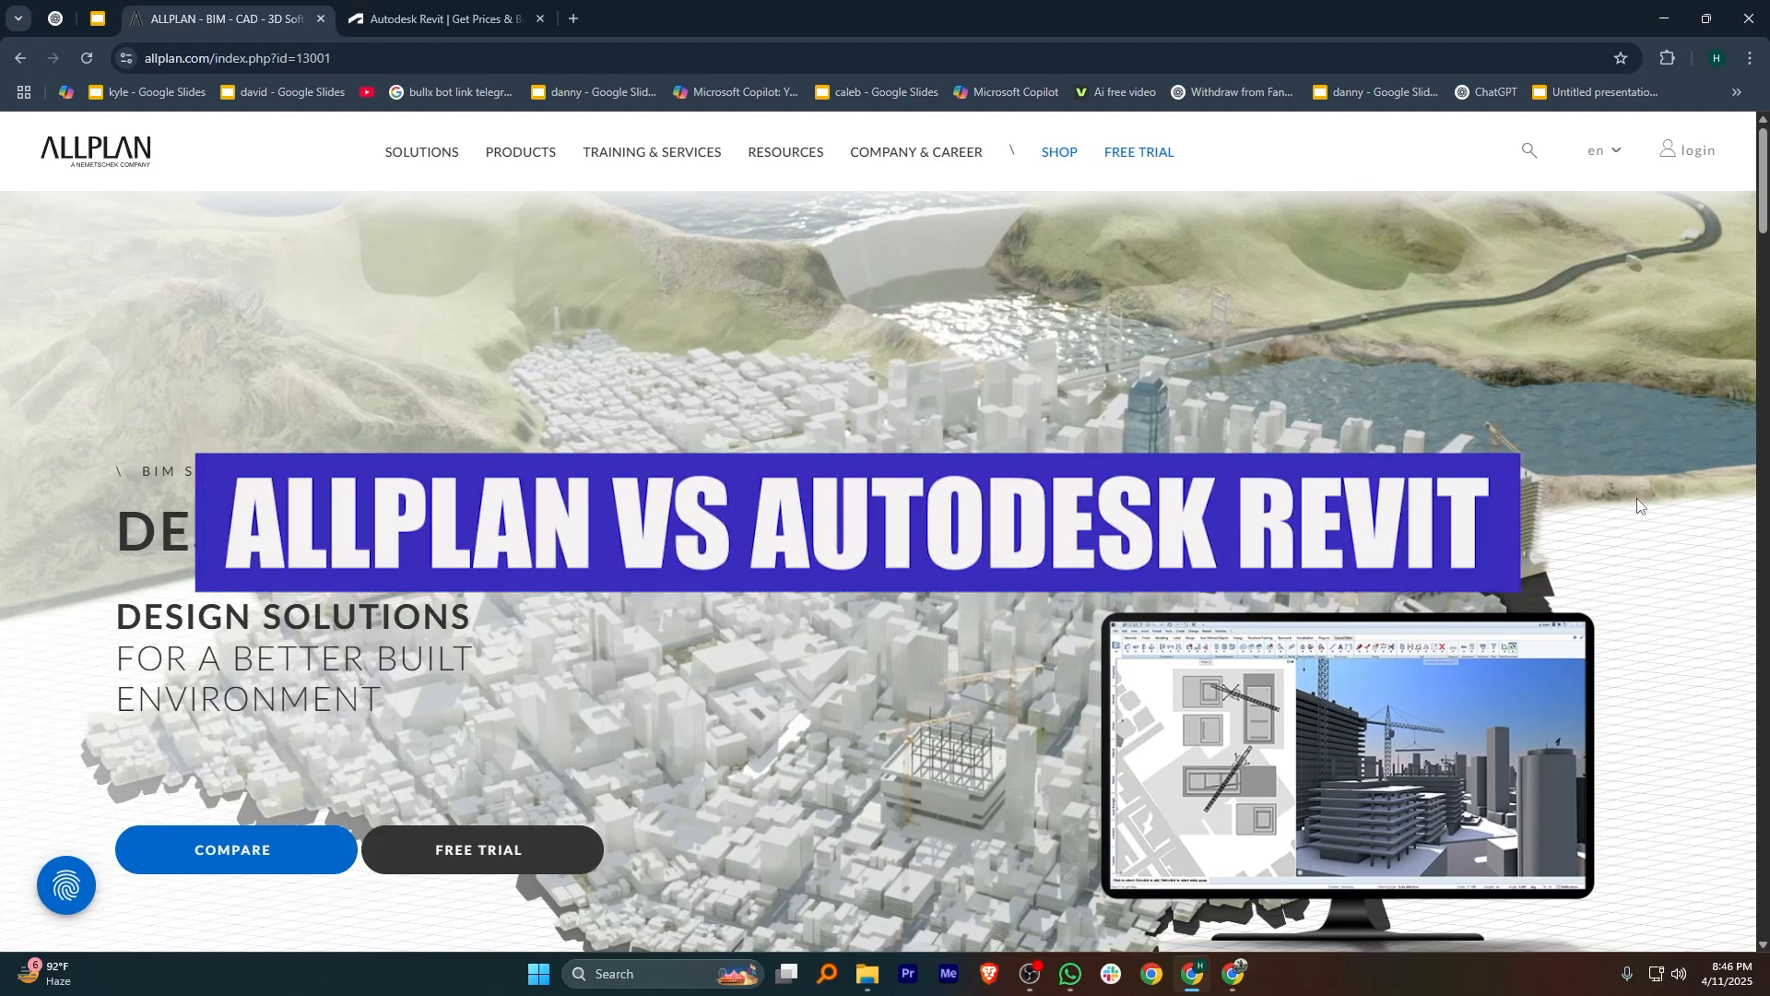
- Scroll the Allplan homepage from the hero banner past solutions and news to the products section
scroll("down", 3)
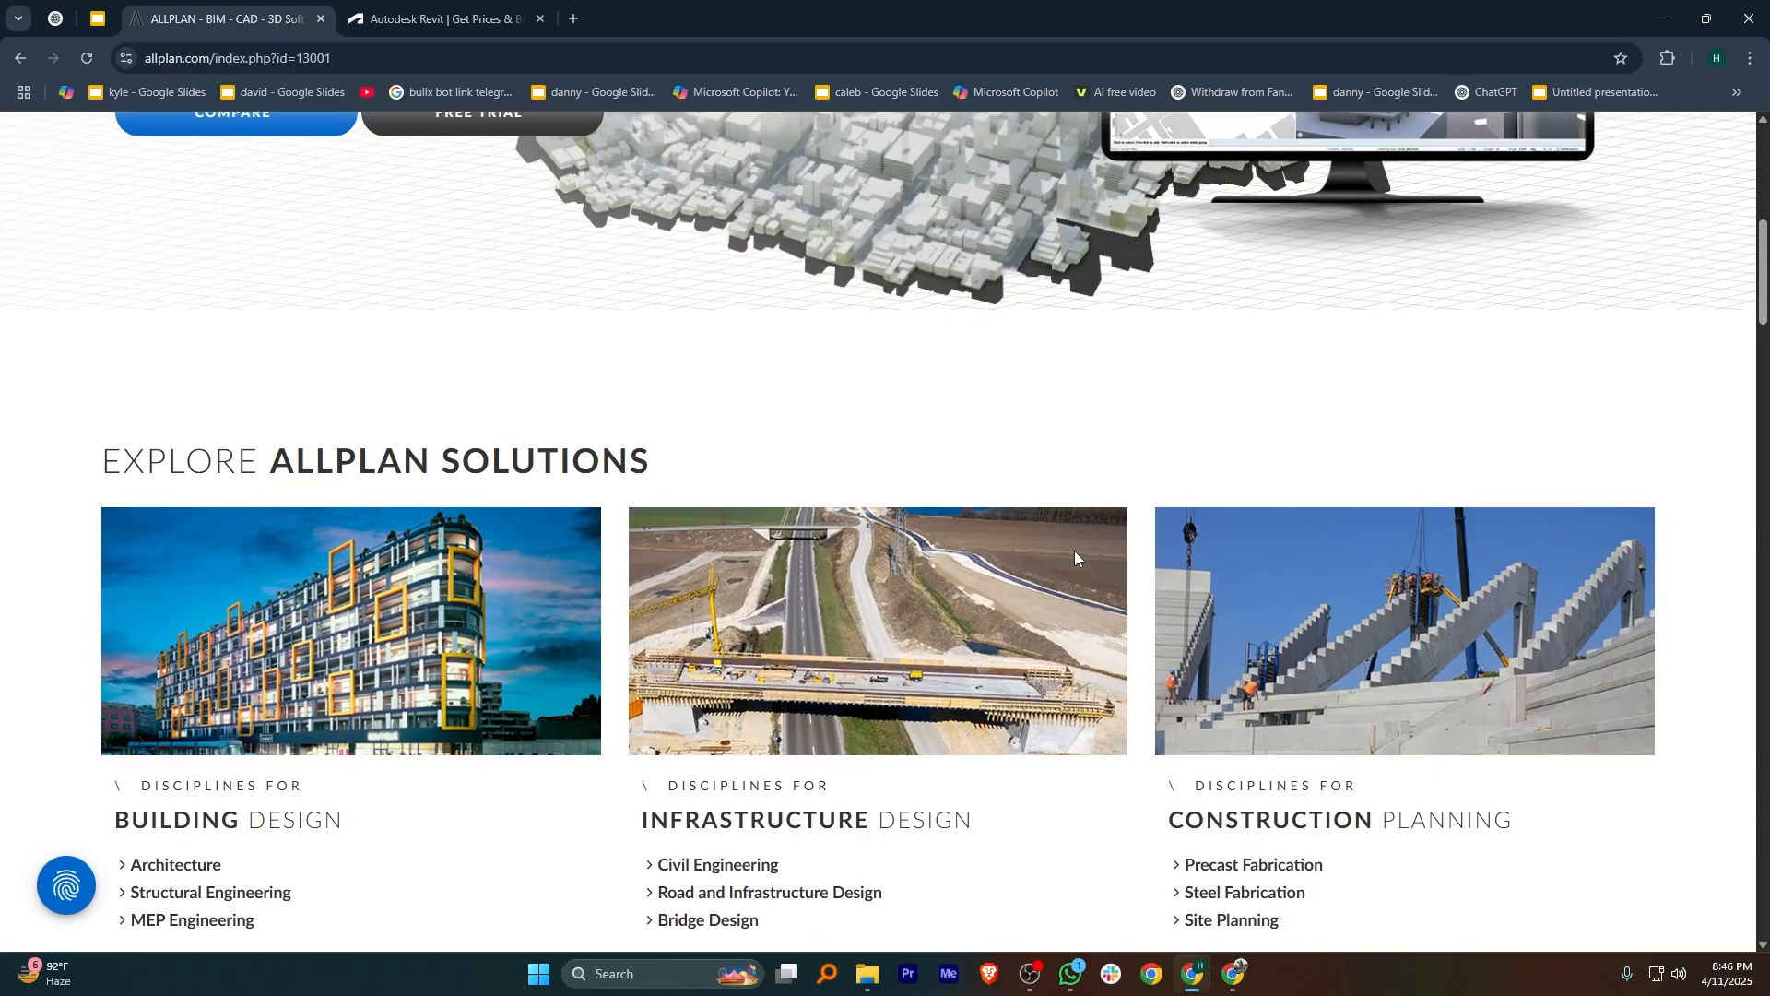
scroll("down", 3)
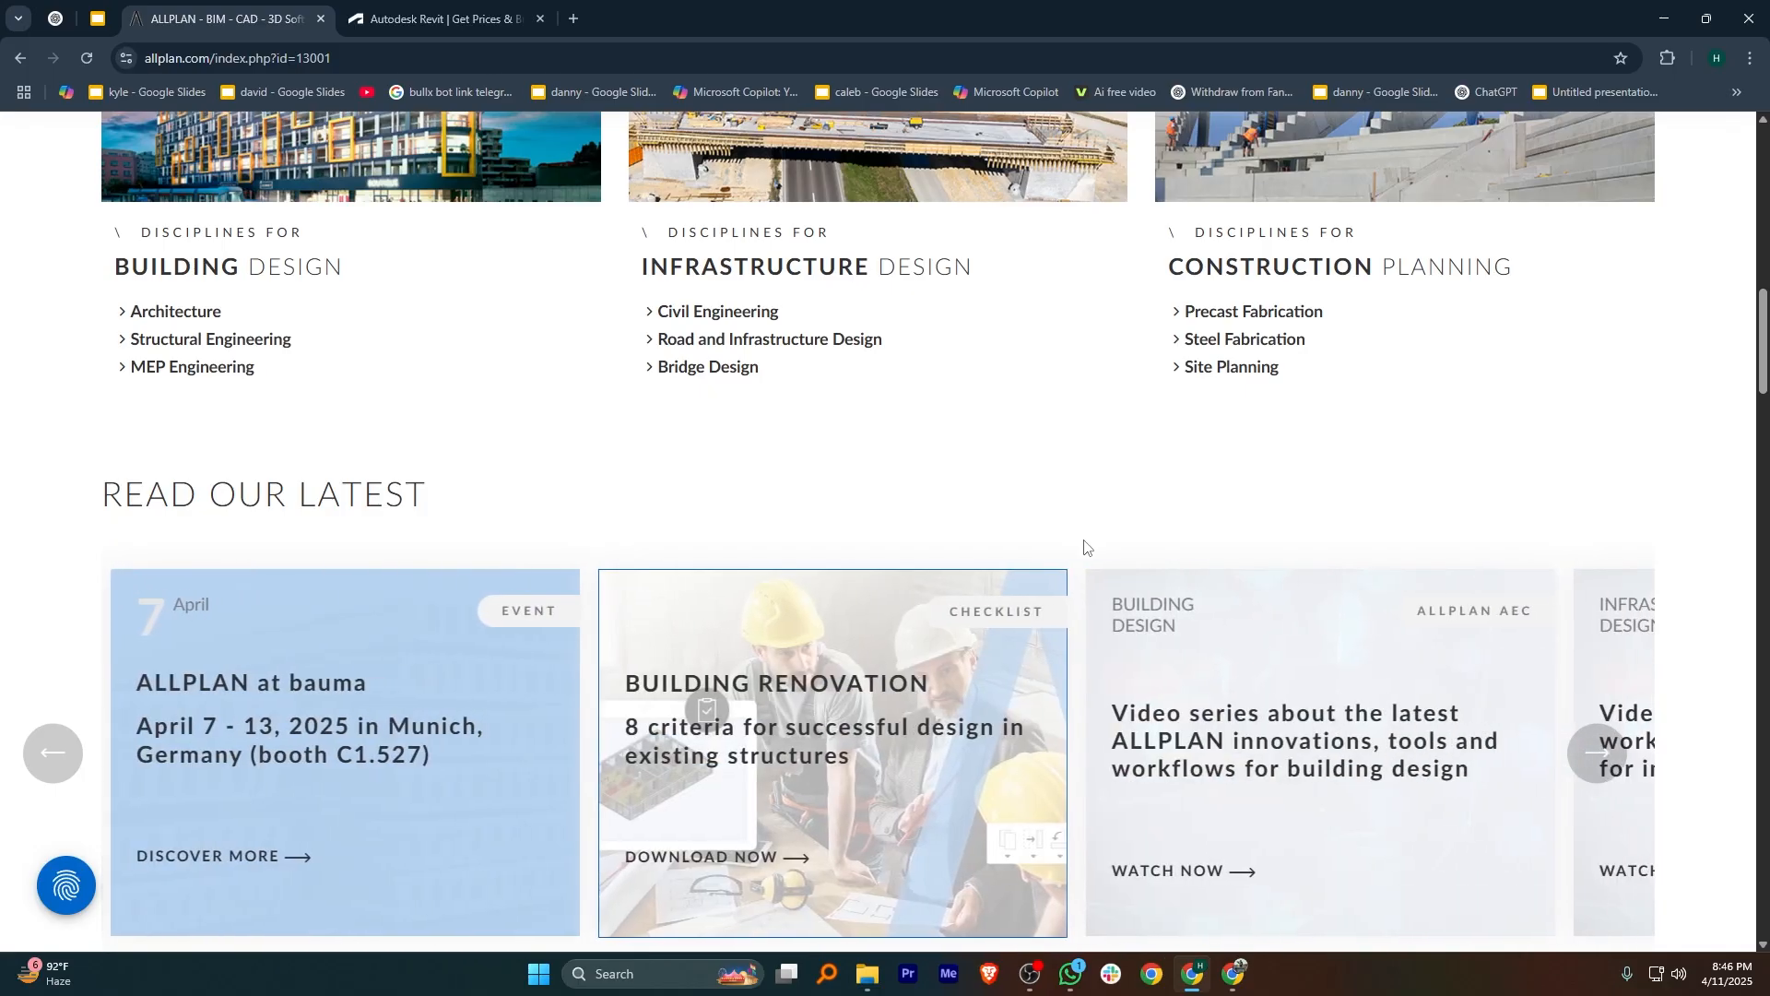
scroll("down", 3)
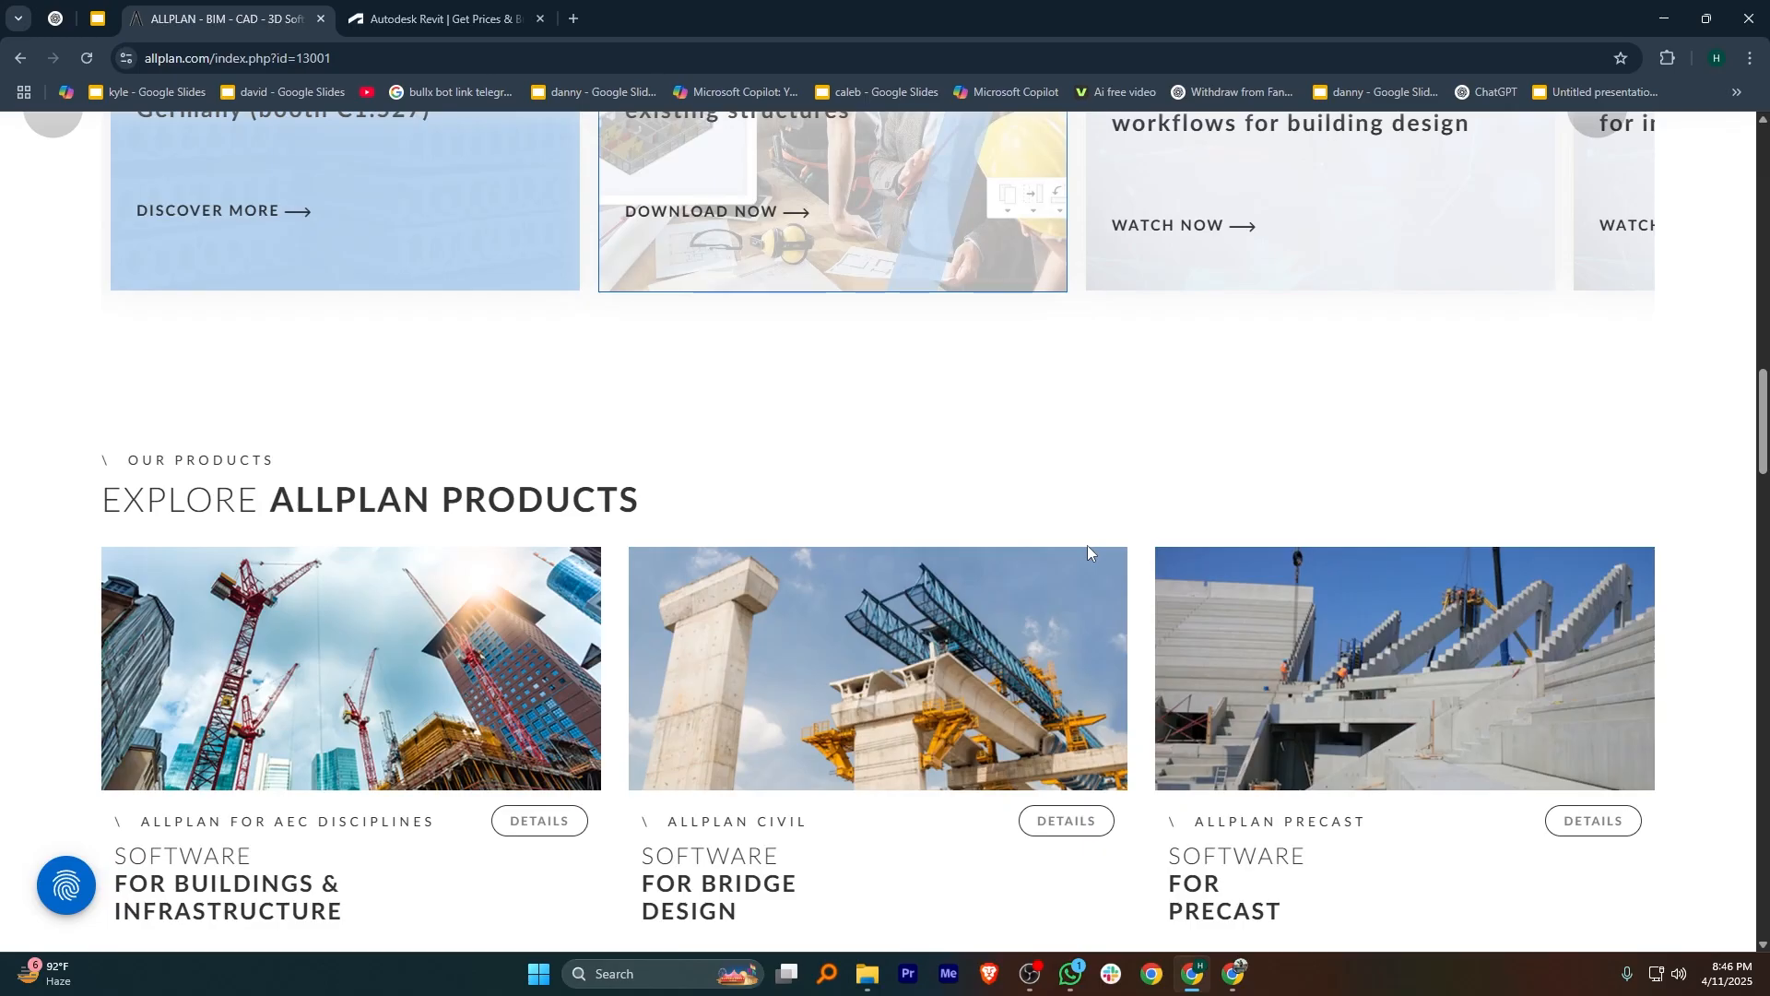
scroll("down", 3)
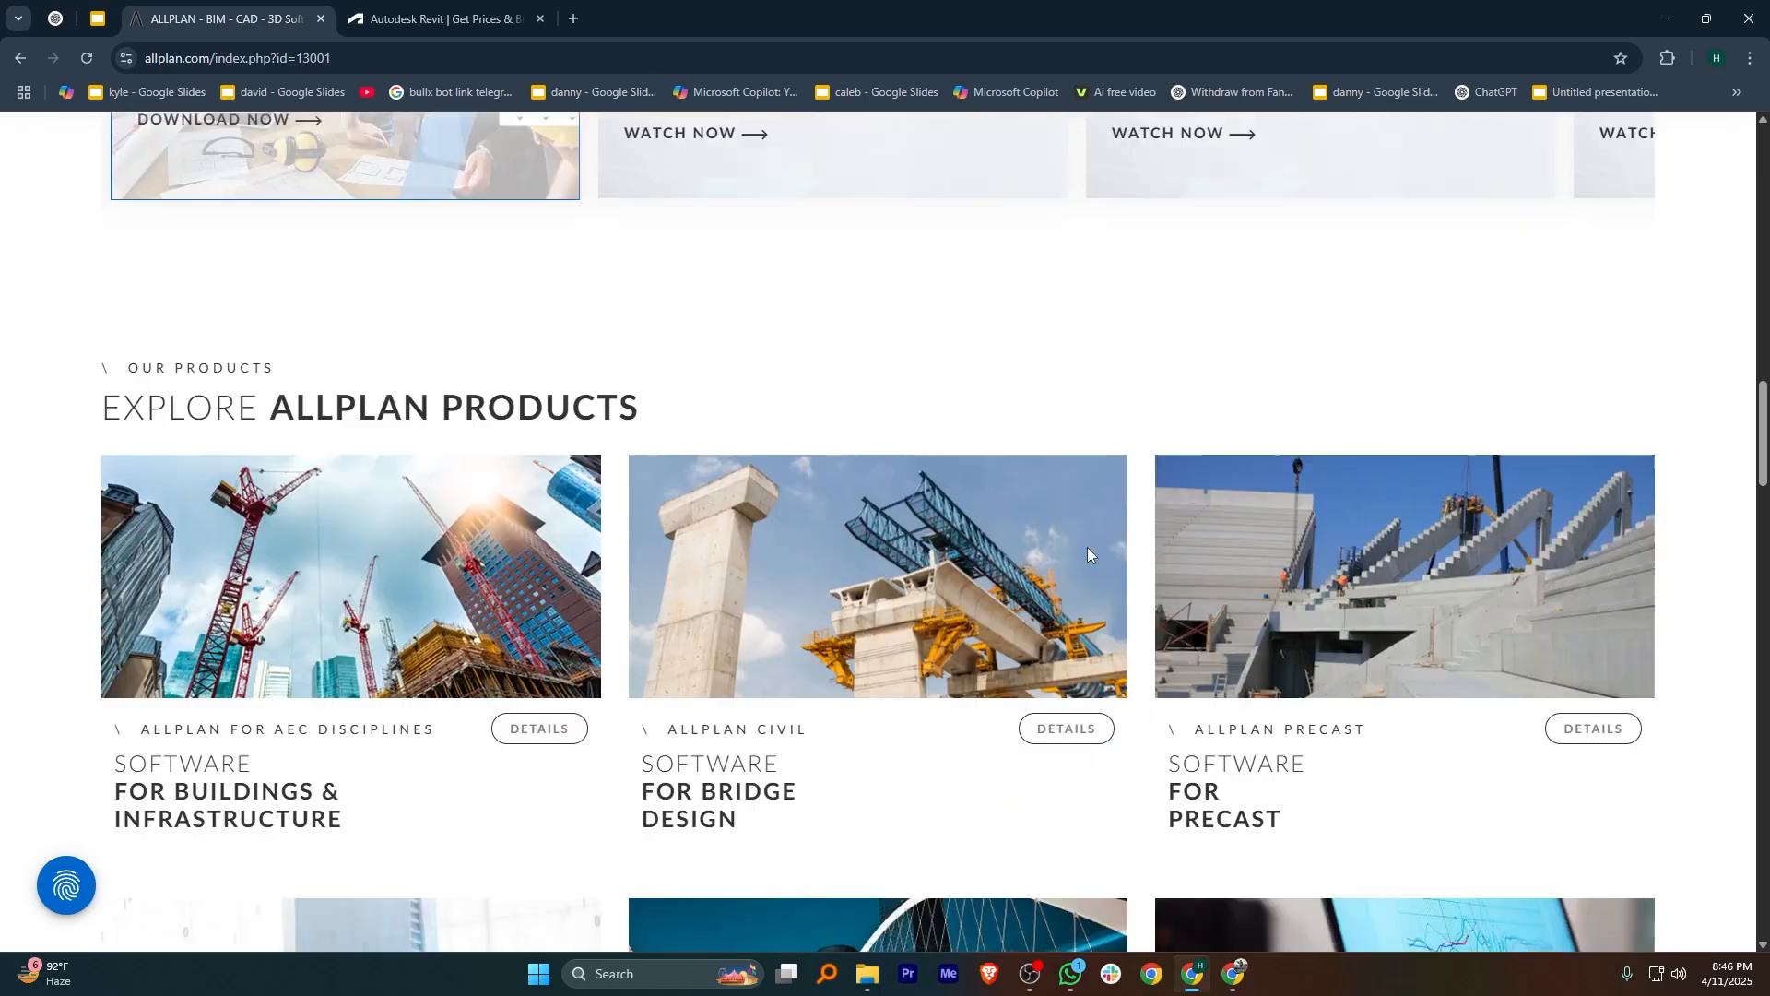
scroll("down", 3)
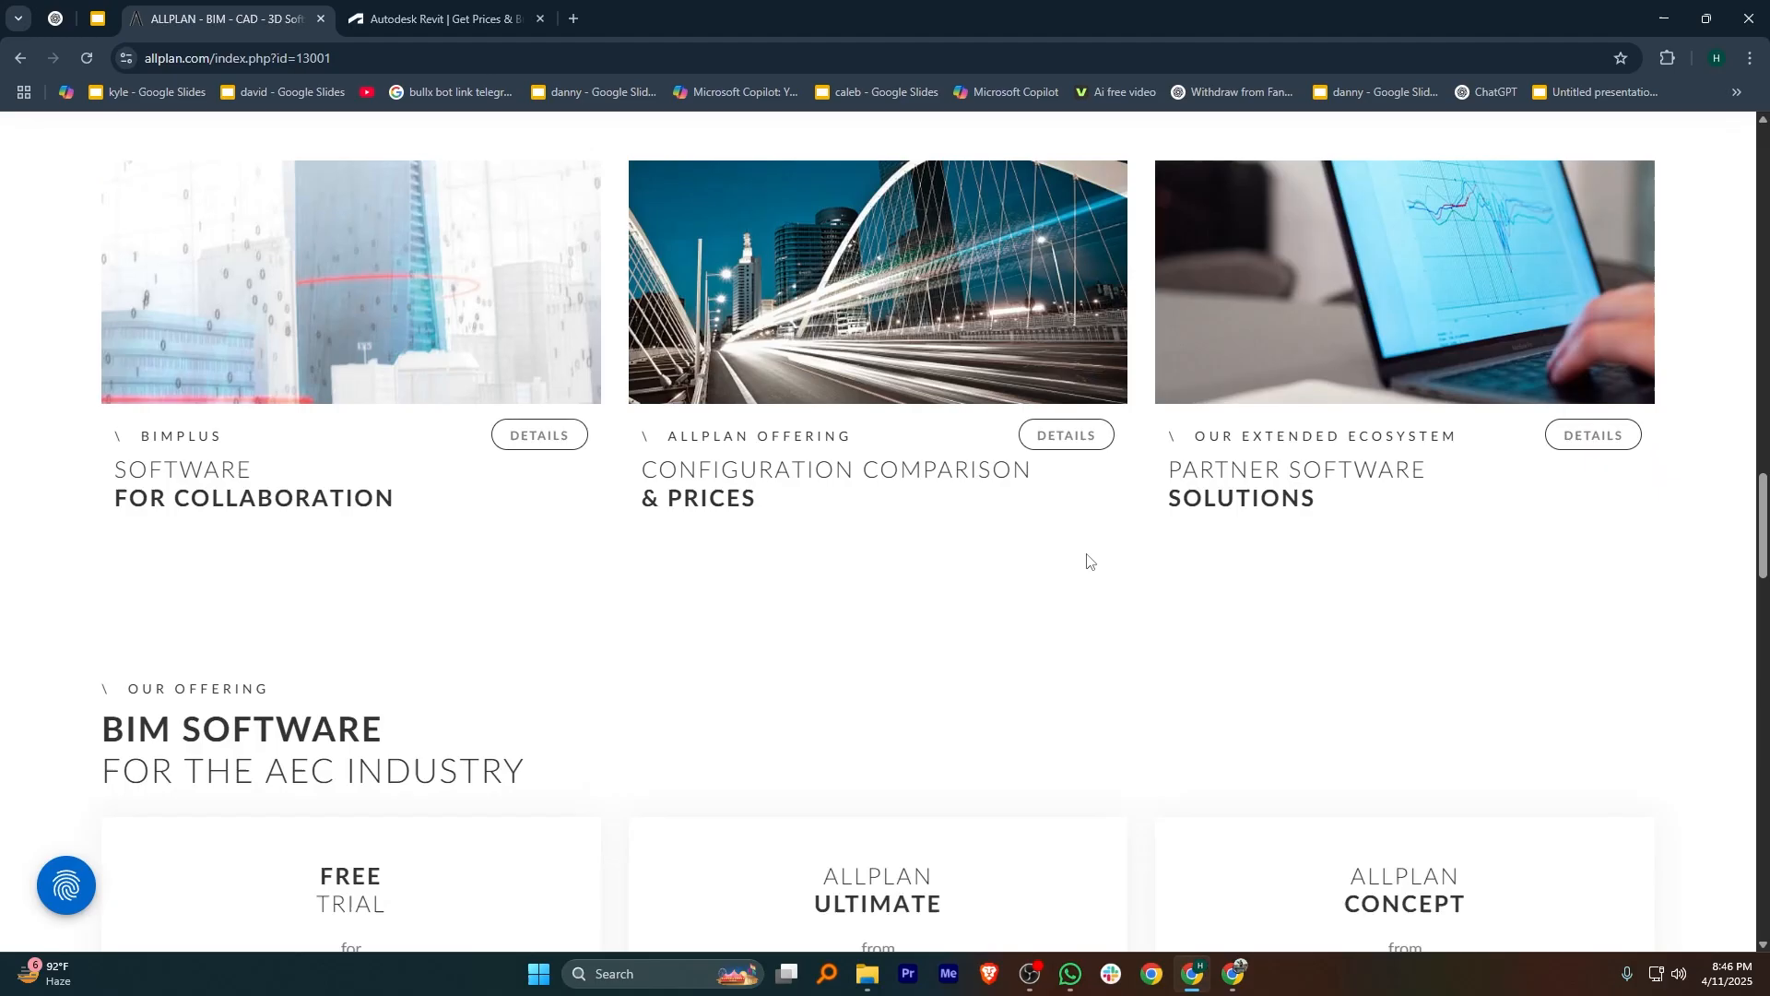
- Review Allplan's Free Trial, Ultimate and Concept pricing cards, then switch to the Autodesk Revit page
scroll("down", 3)
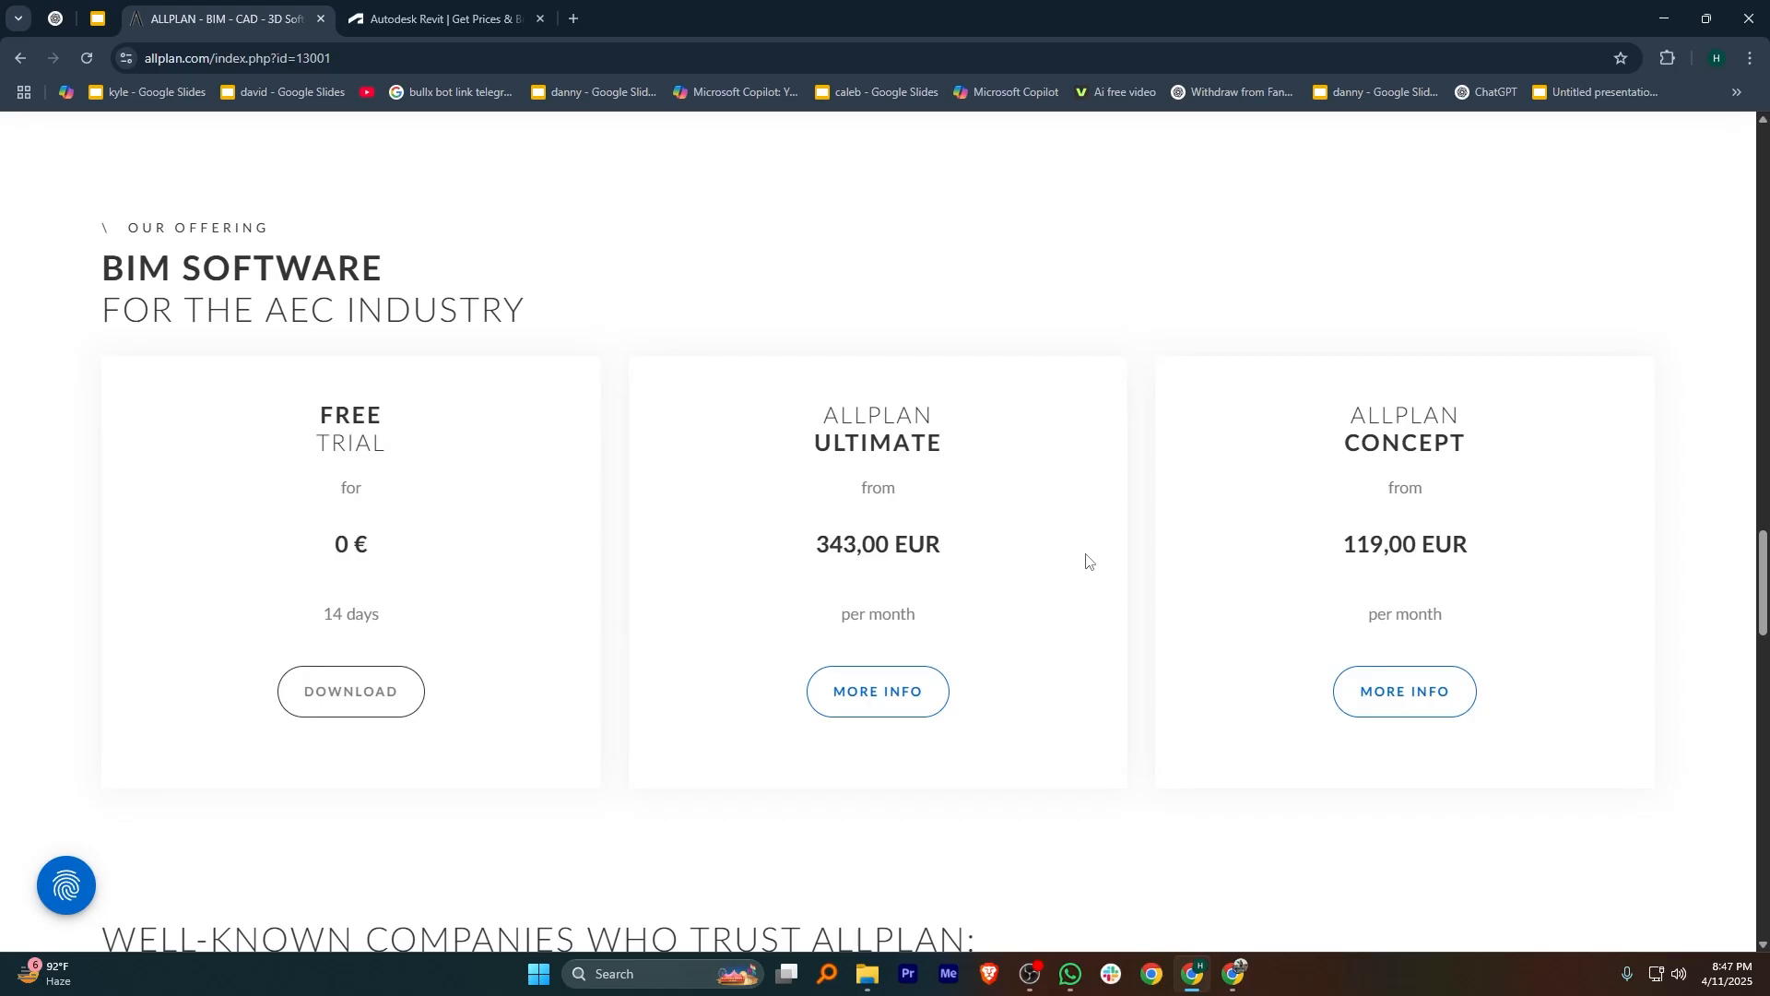
left_click(441, 18)
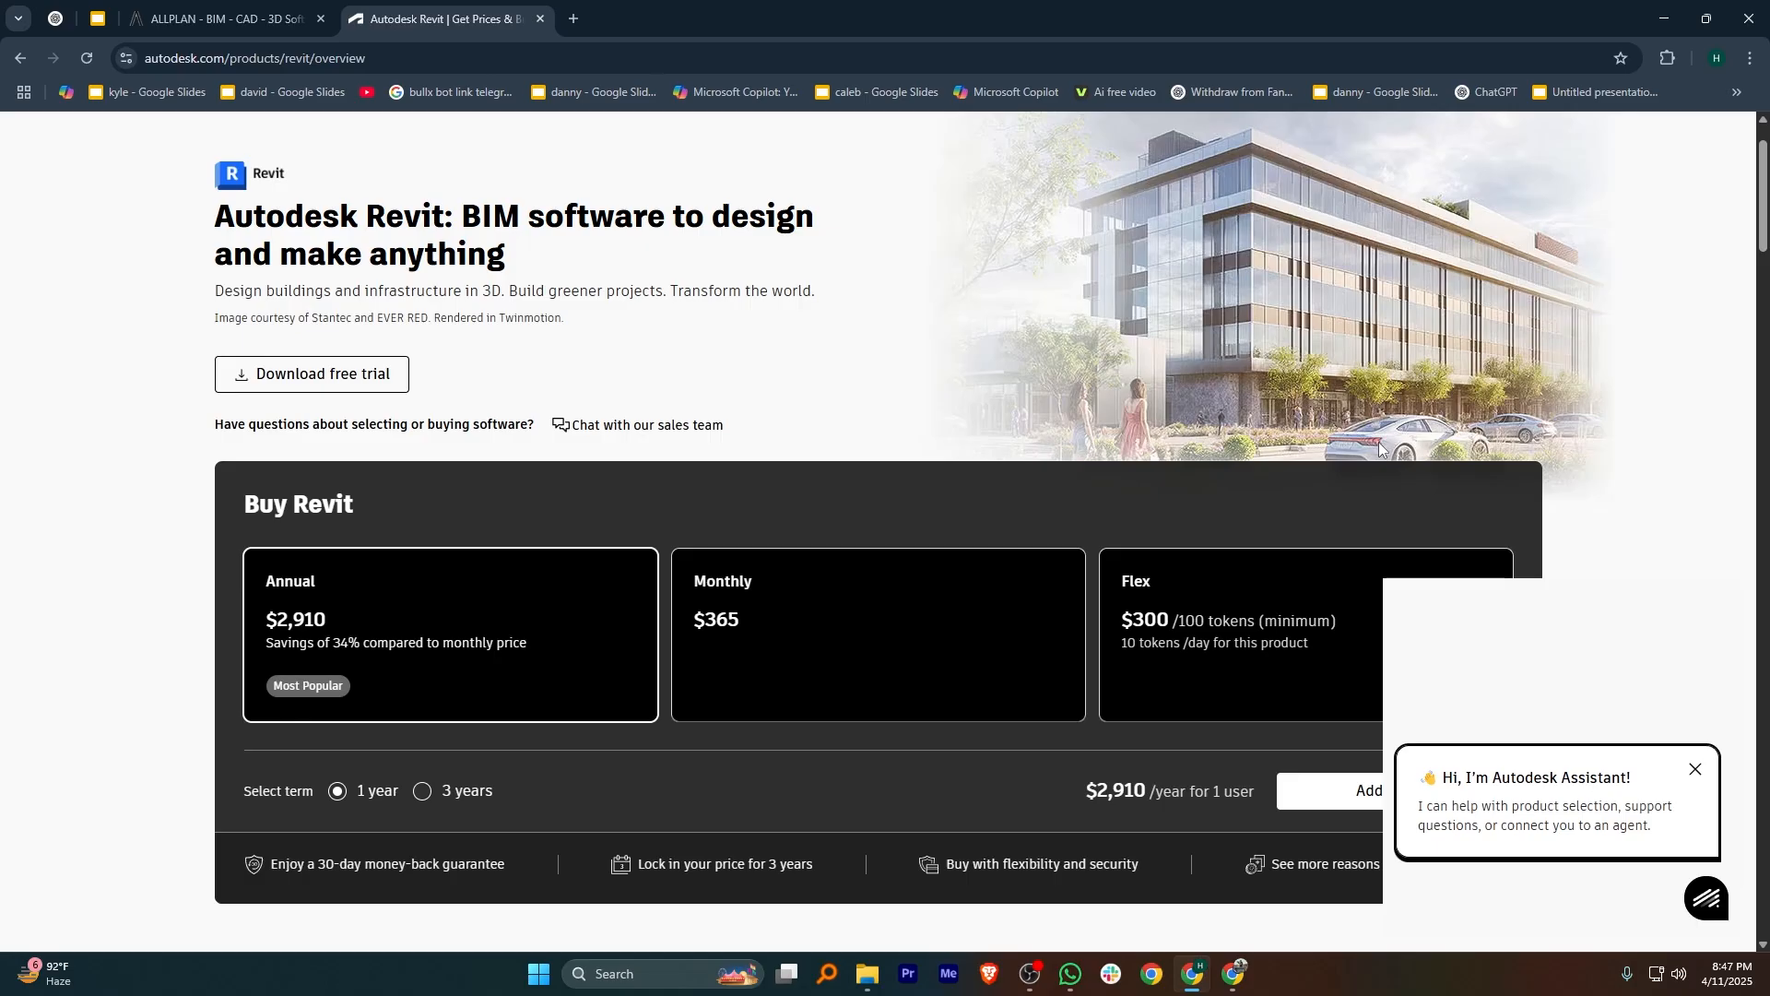
- Dismiss the Autodesk Assistant prompt and scroll past Revit's Annual $2,910, Monthly $365, Flex $300 prices to the Overview
scroll("down", 3)
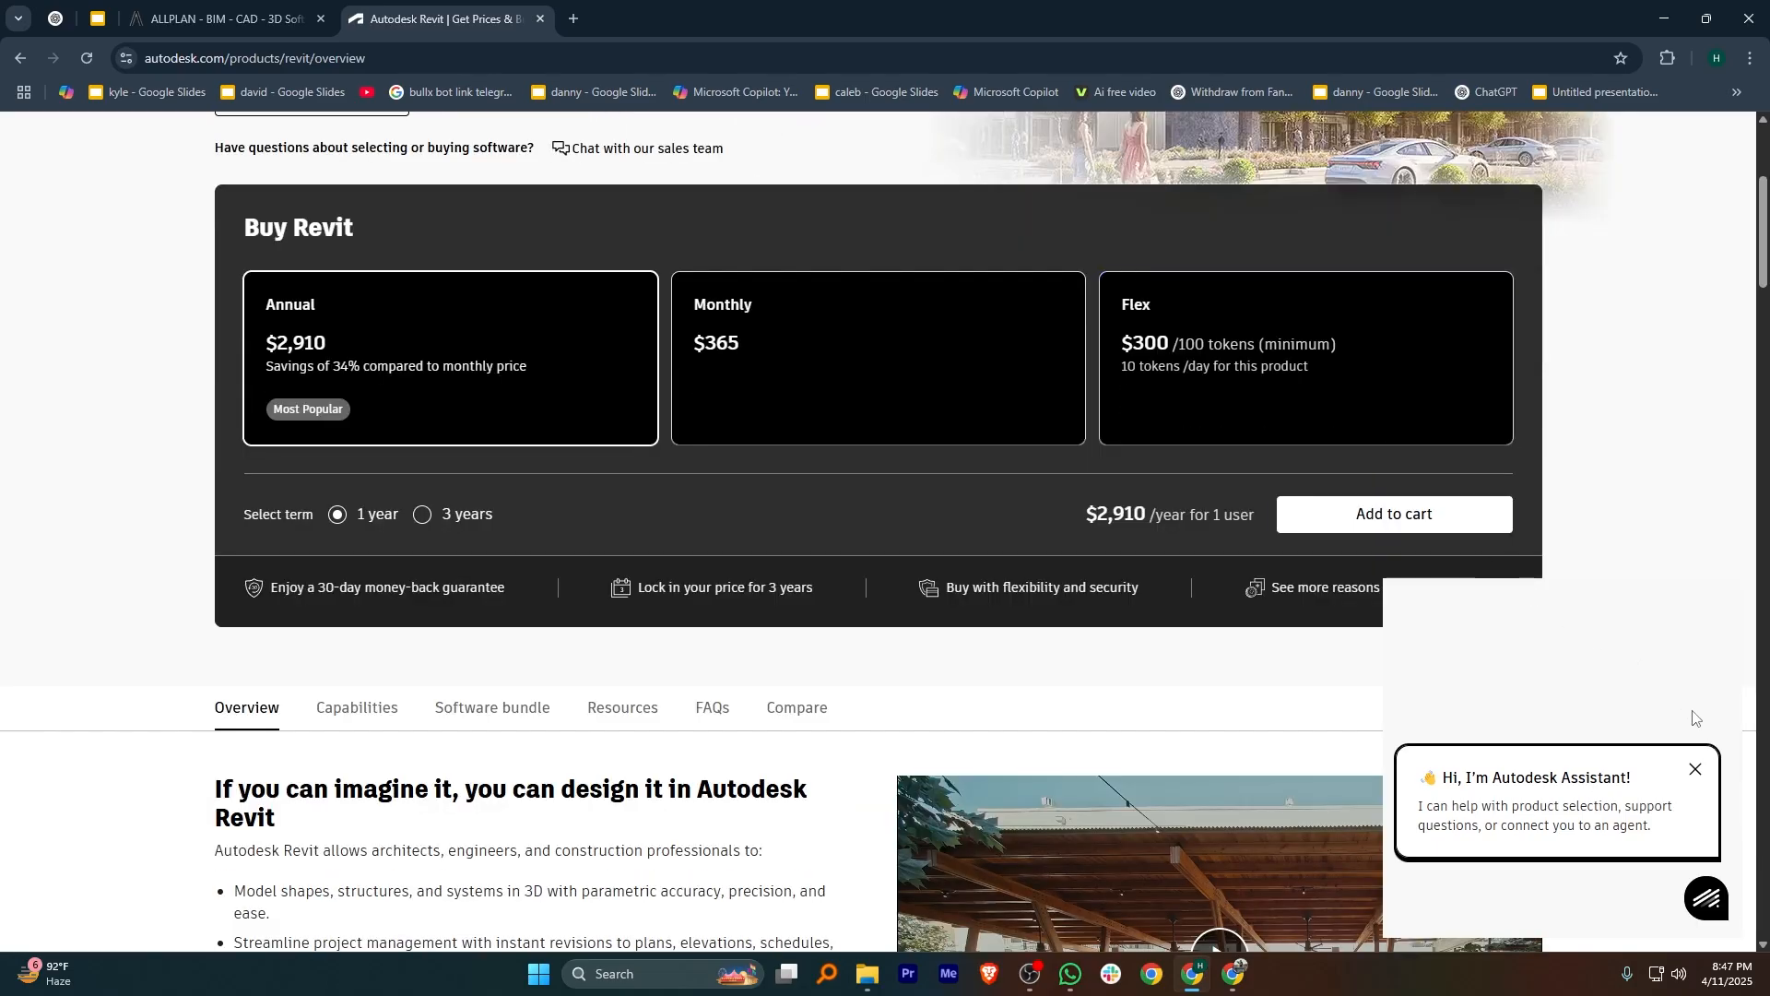
left_click(1695, 771)
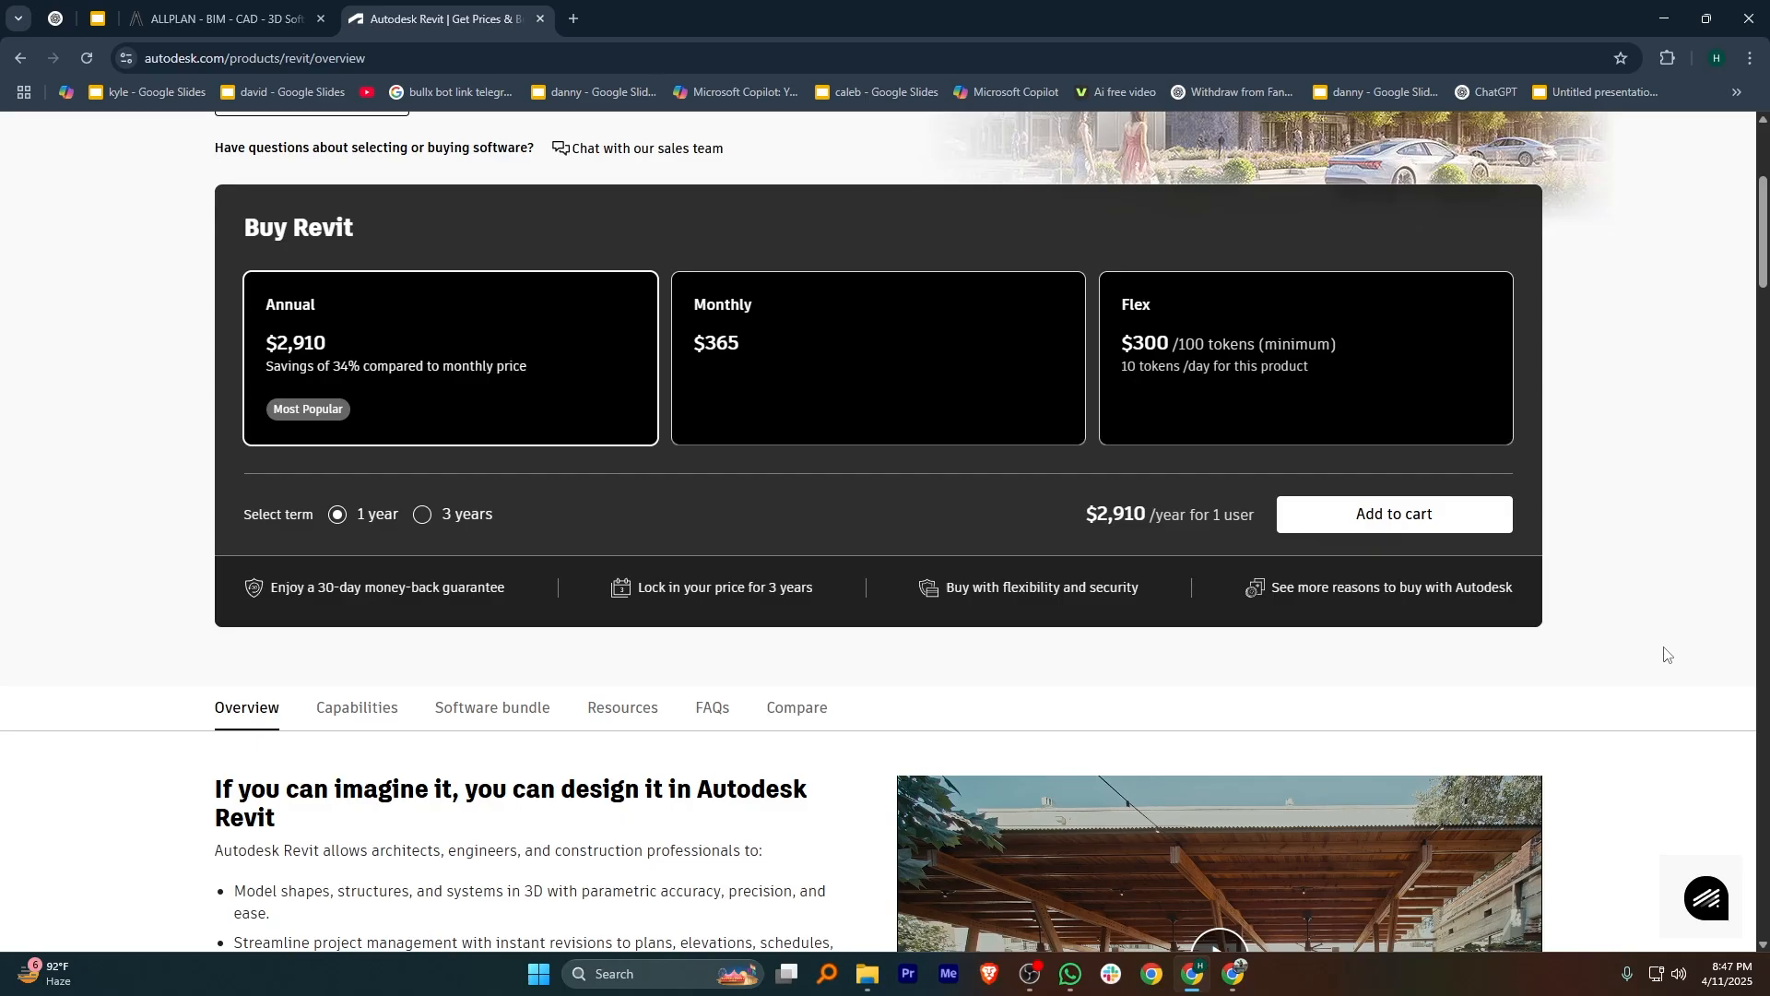
scroll("down", 3)
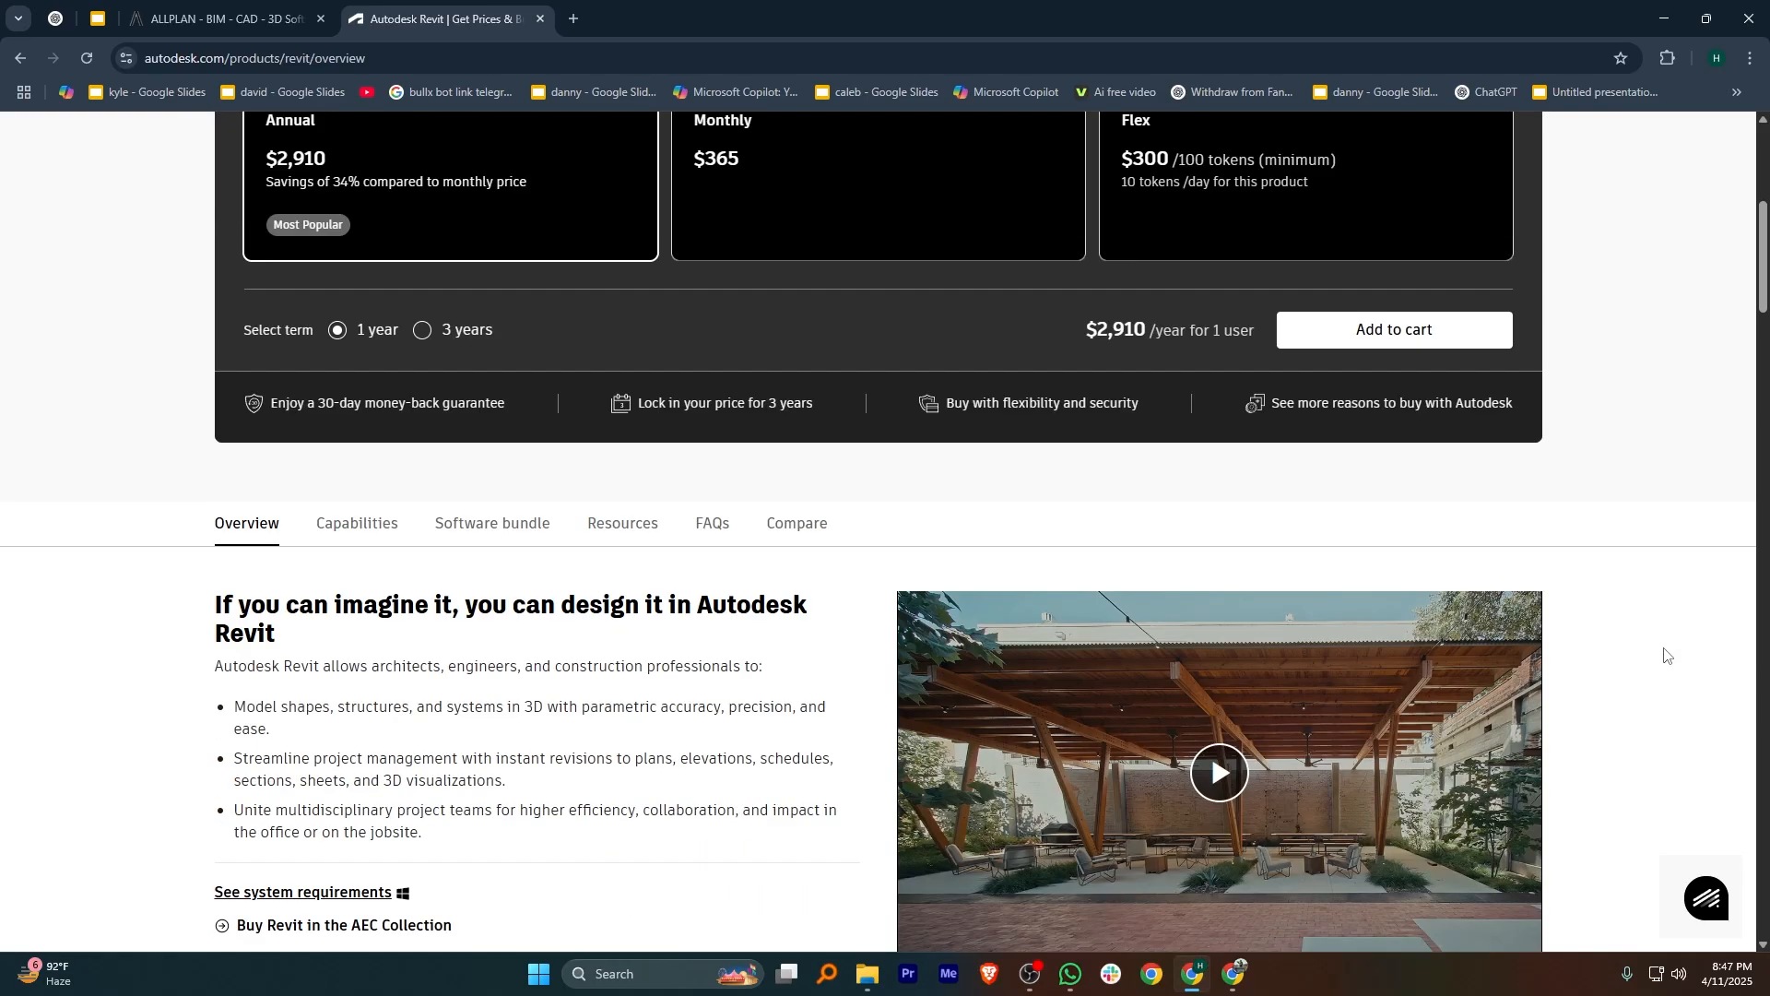
scroll("down", 3)
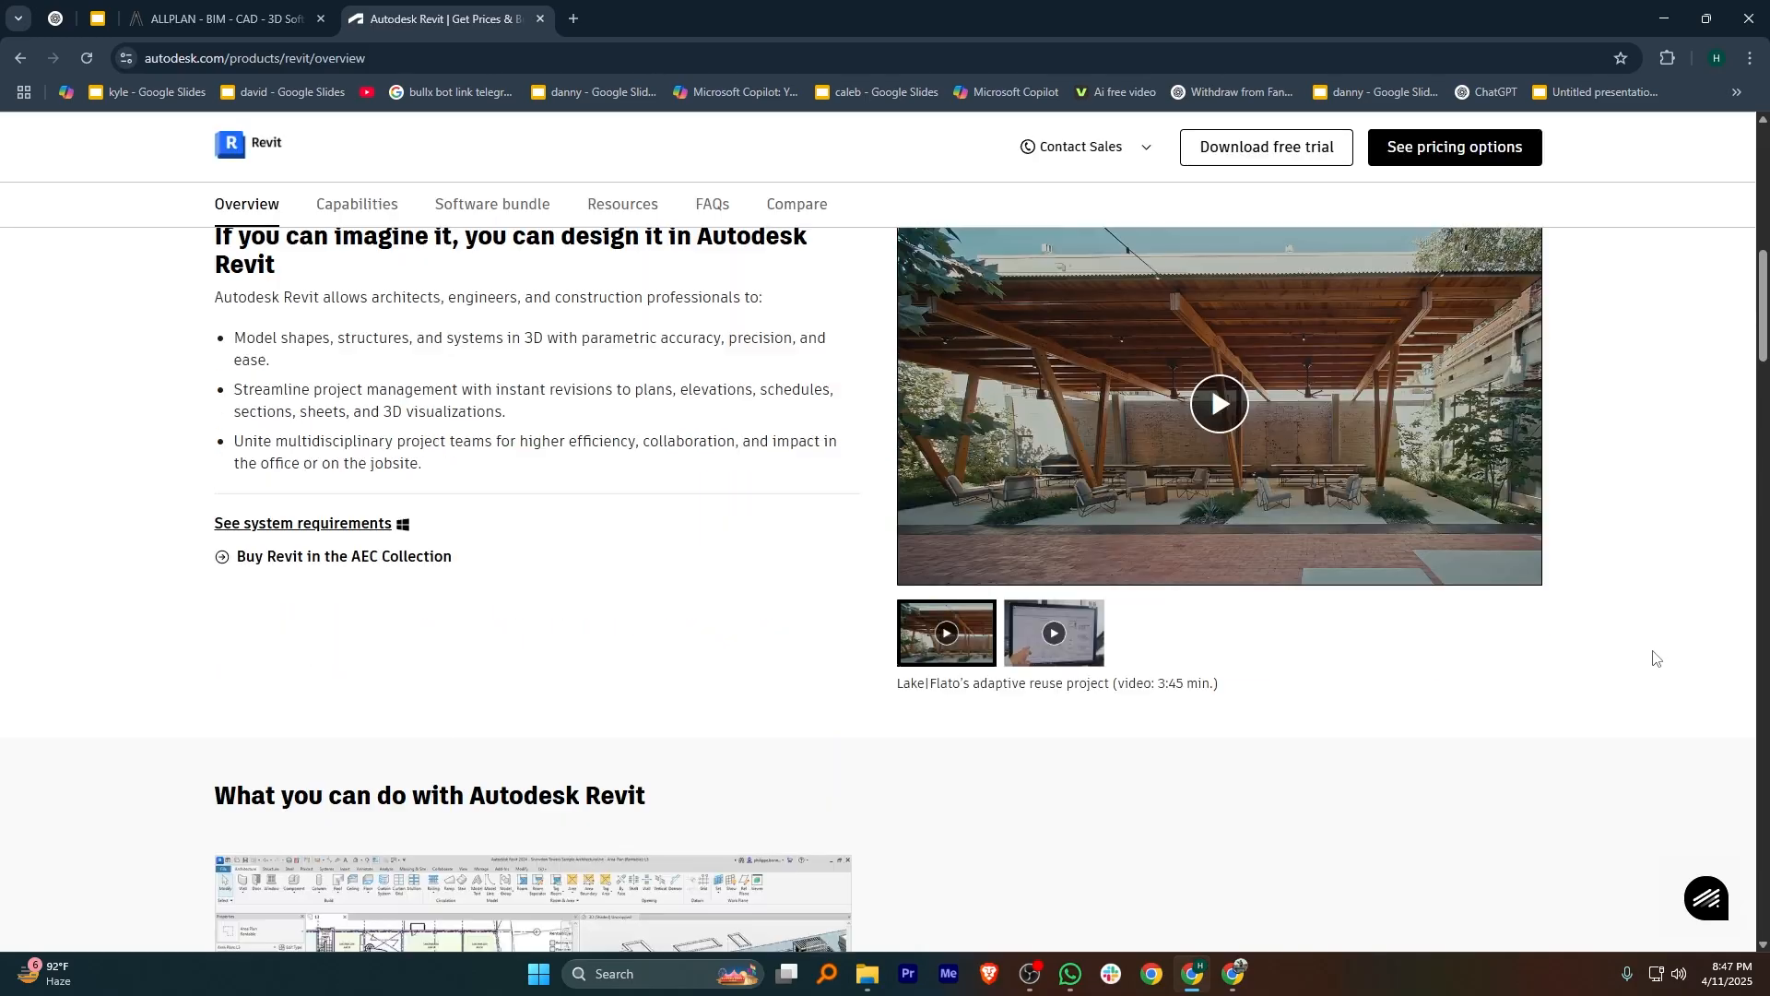
scroll("down", 3)
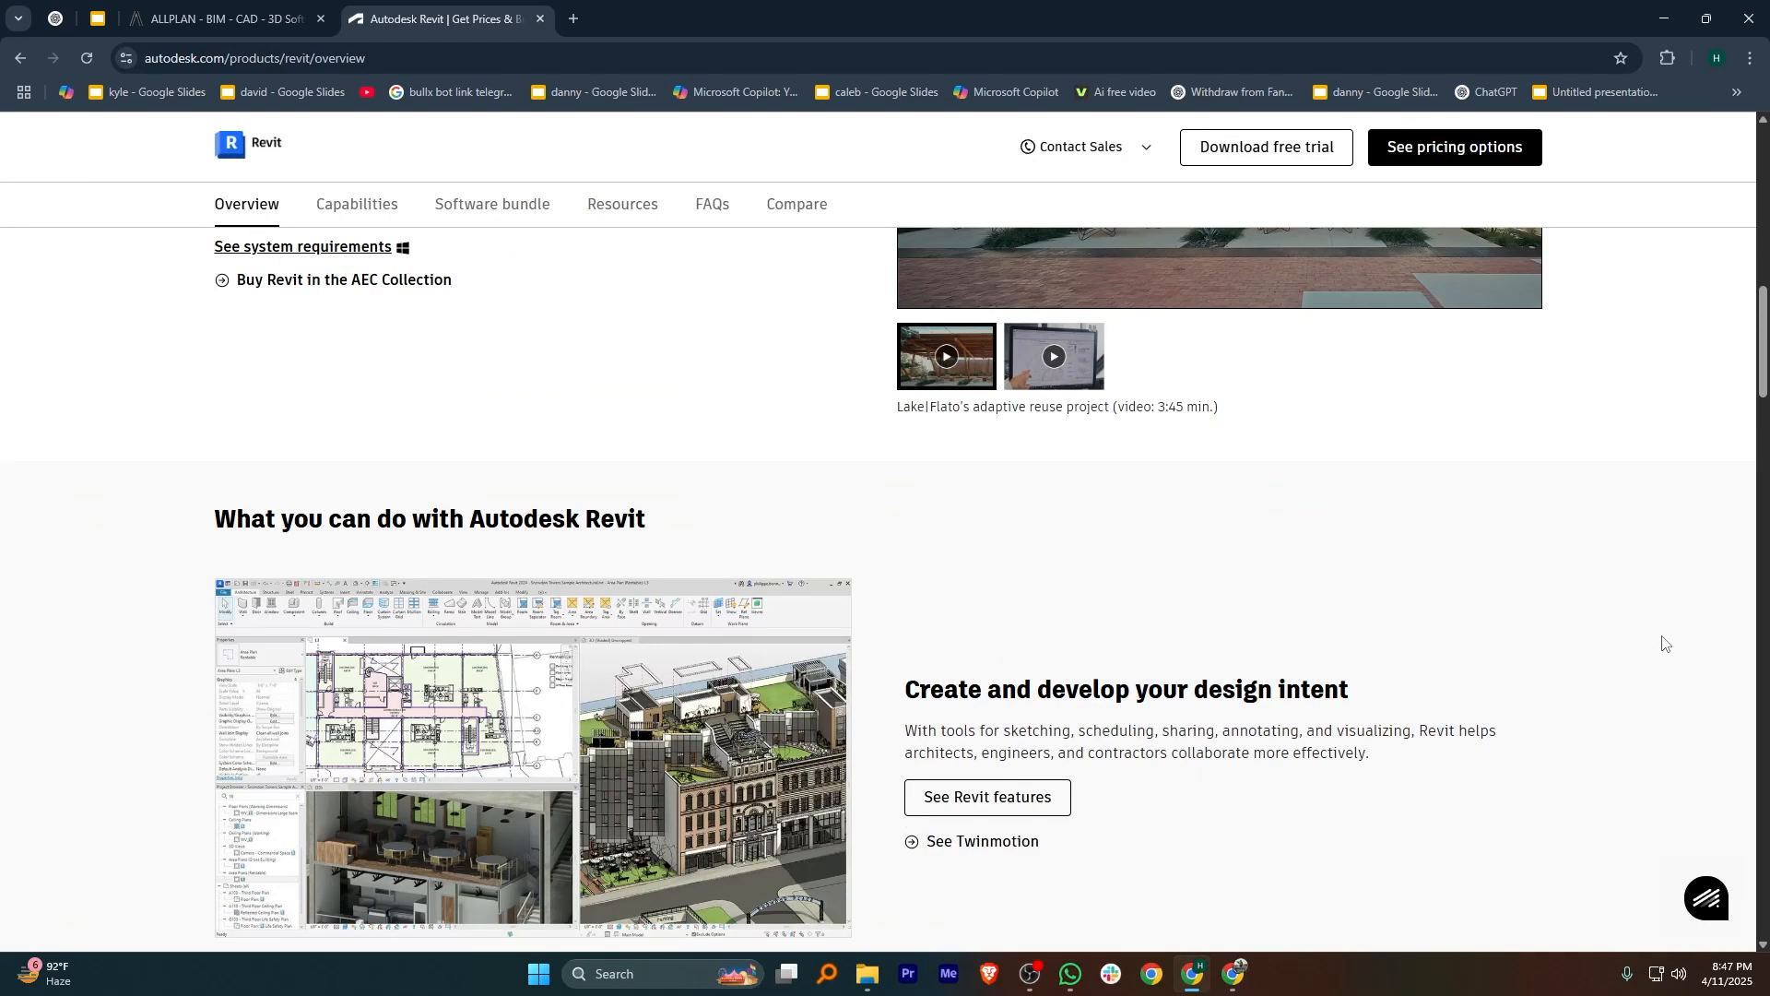